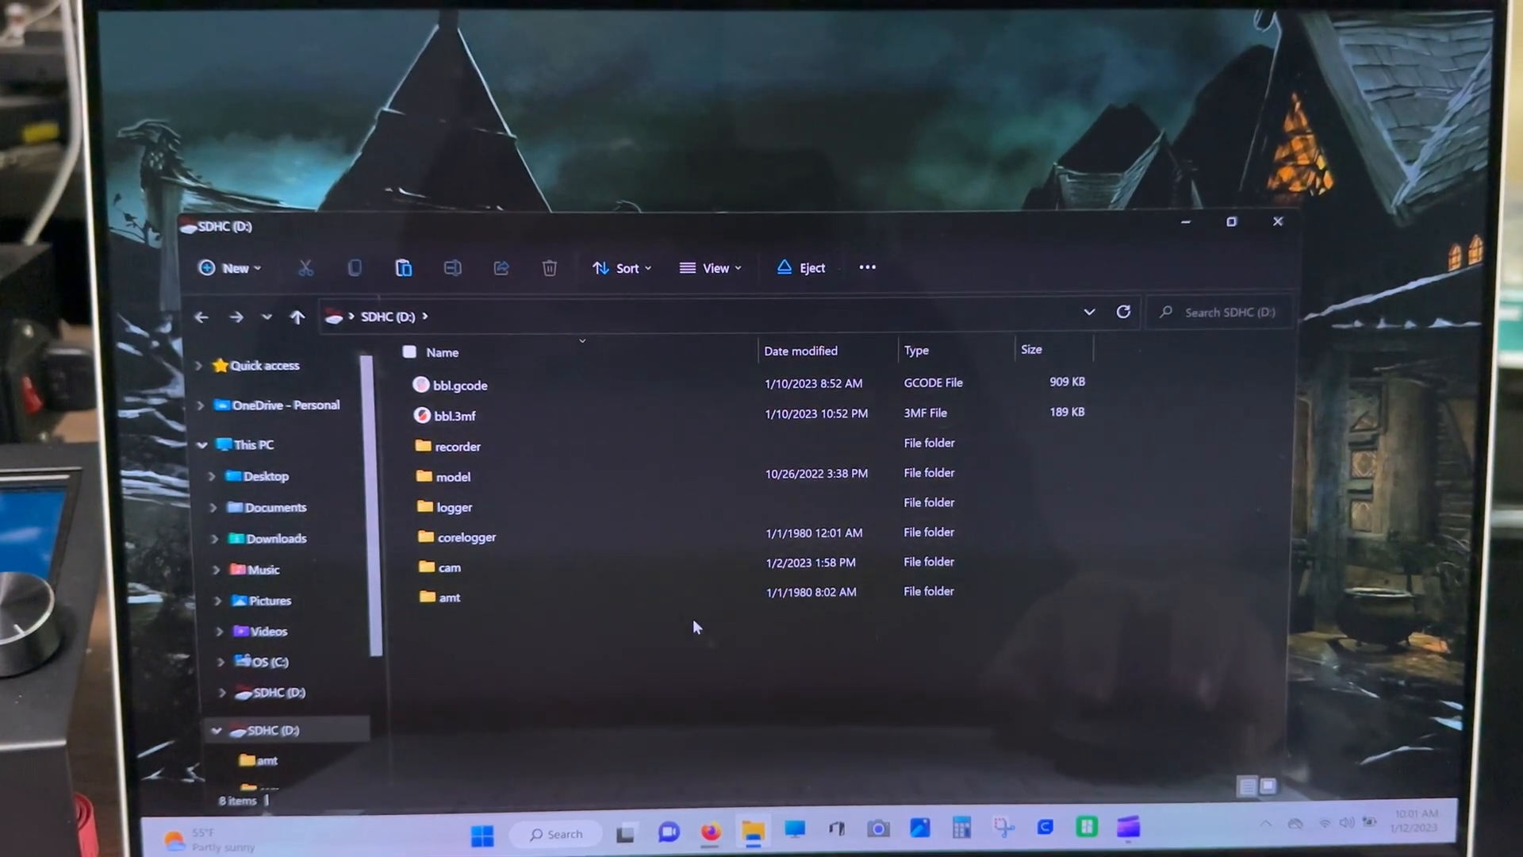
Open the SD card's cam folder, browse its AVI clips, and select the January 8 1:48 PM clip
click(449, 597)
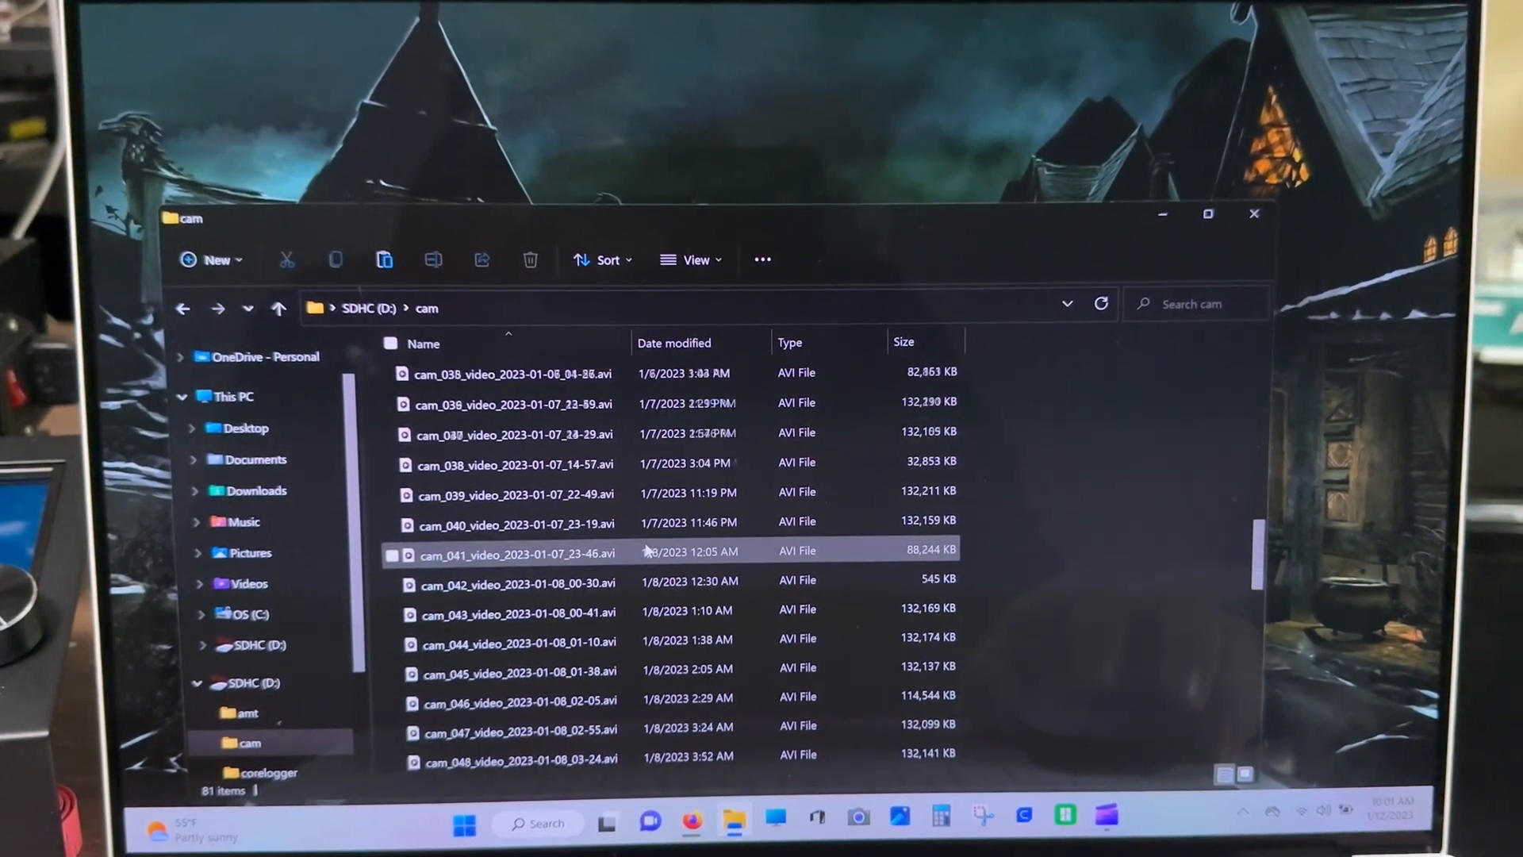
scroll(down, 3)
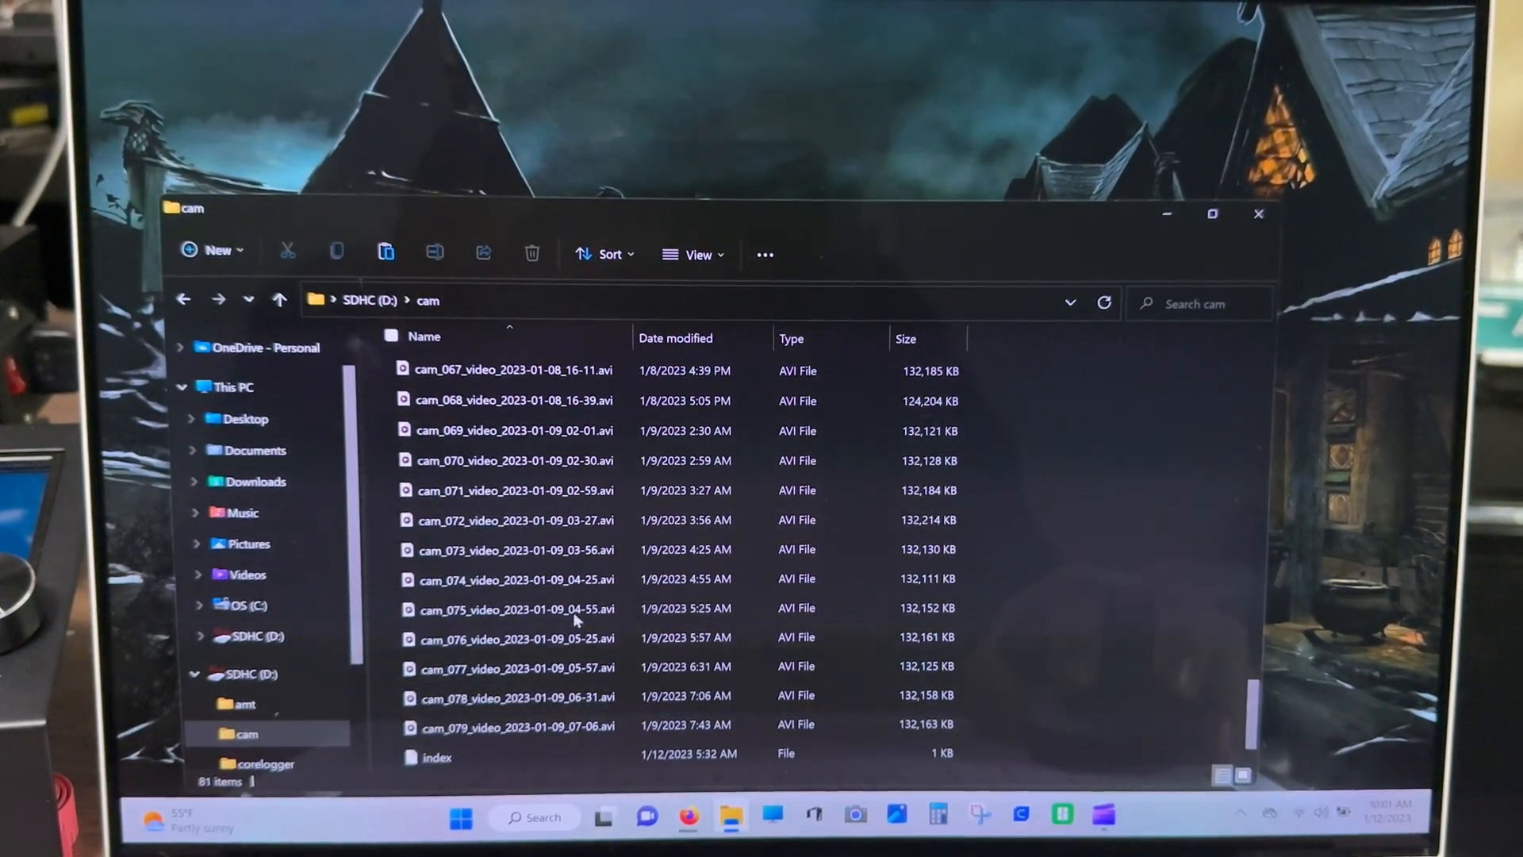
click(515, 476)
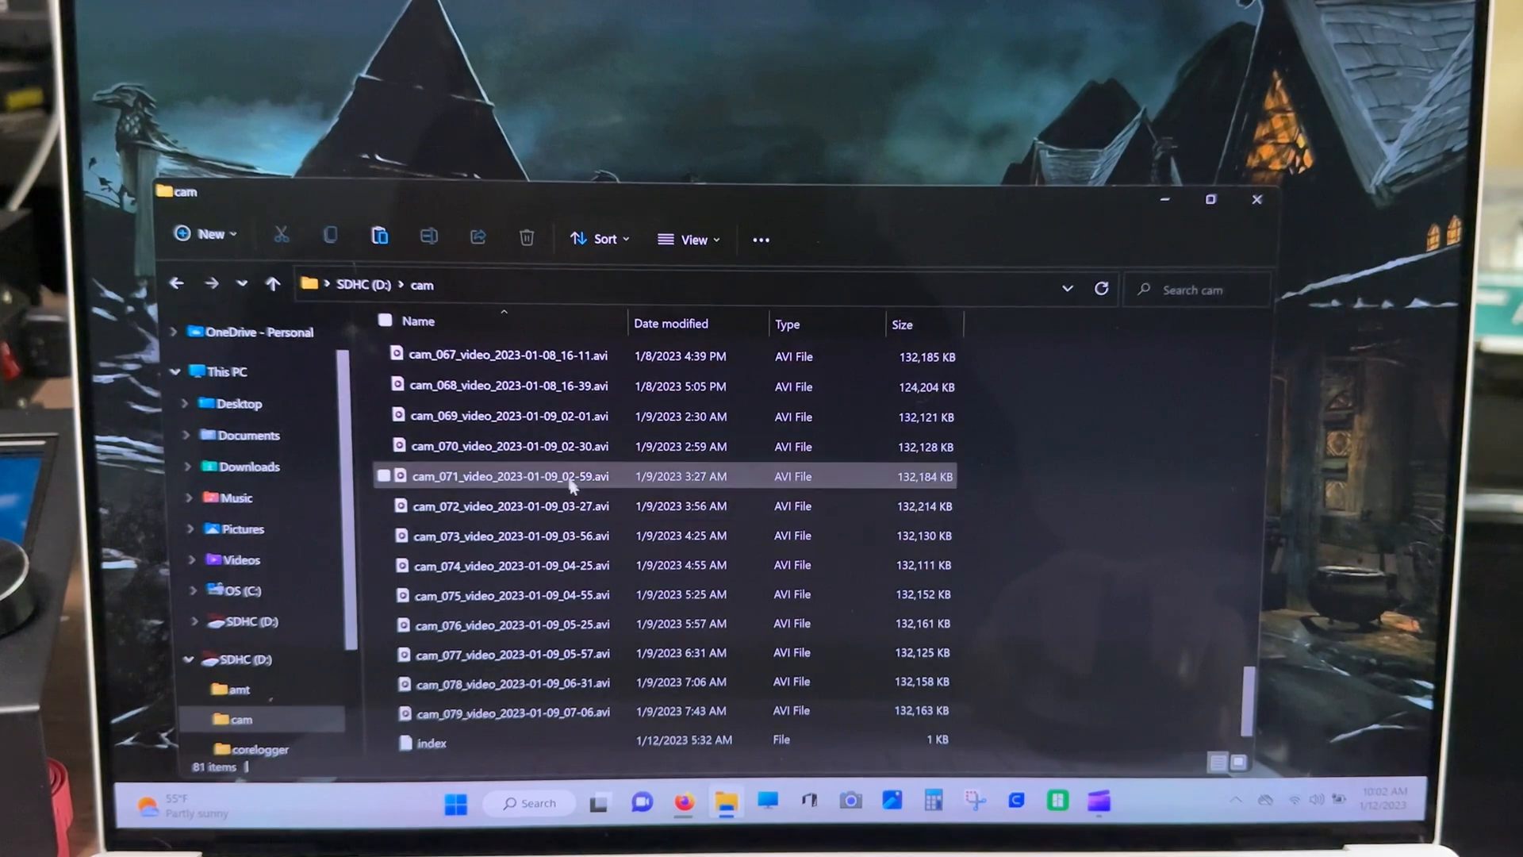
click(510, 649)
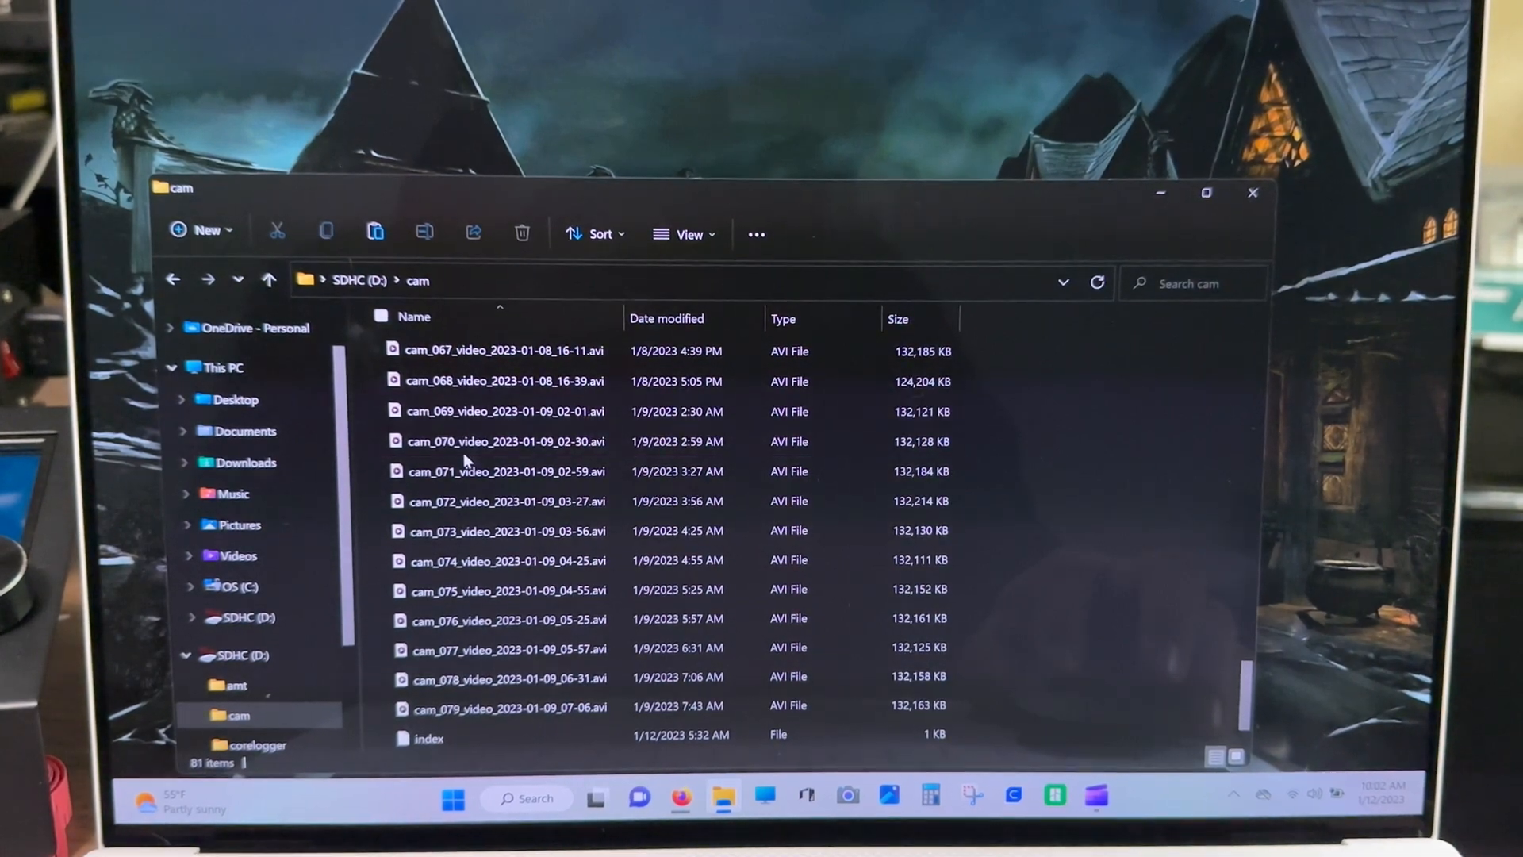
click(505, 501)
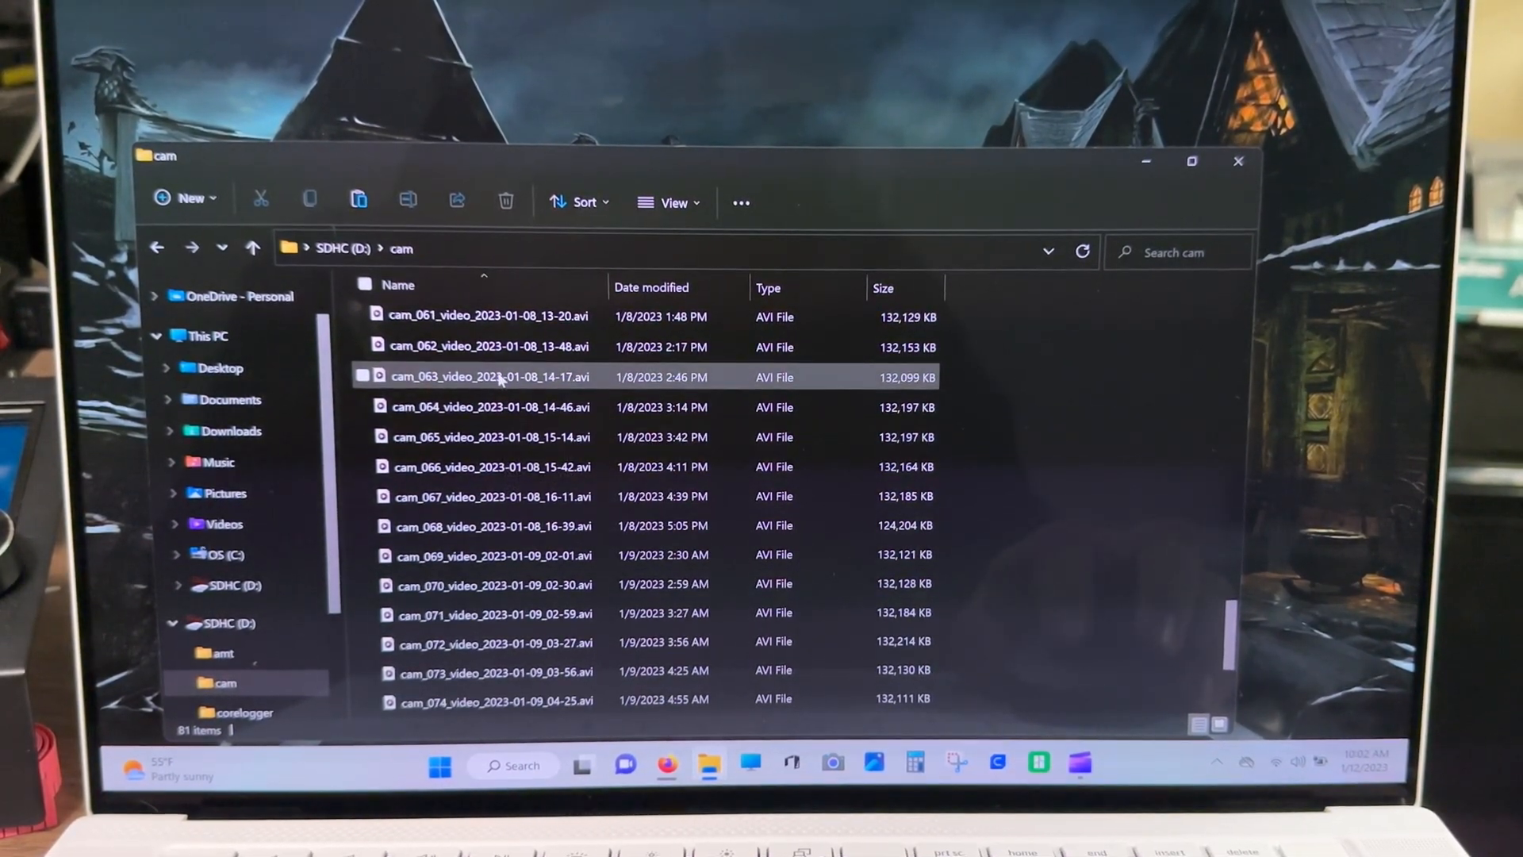
click(486, 315)
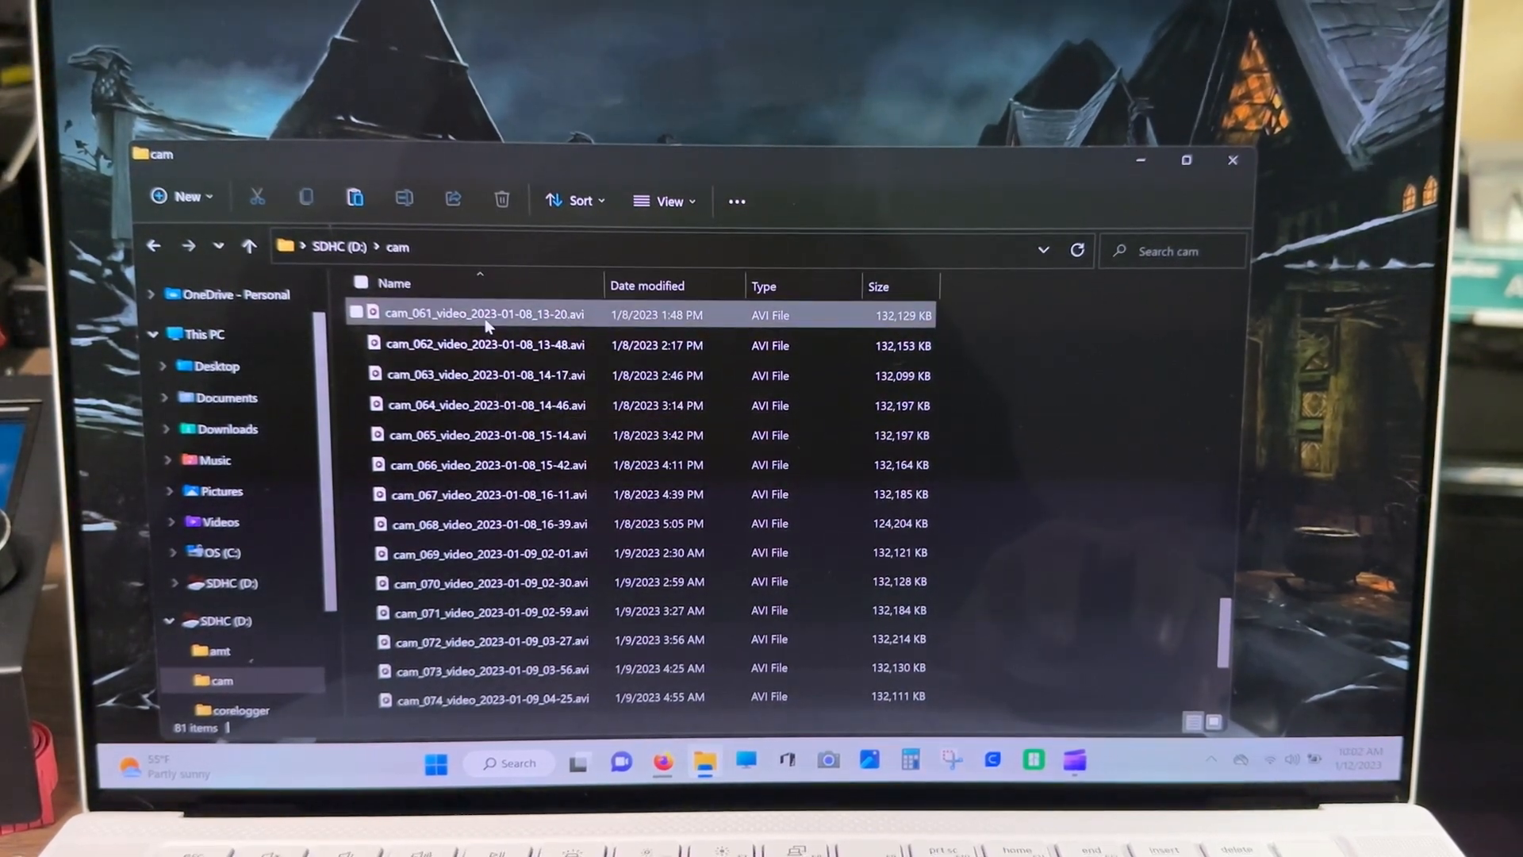
double_click(483, 314)
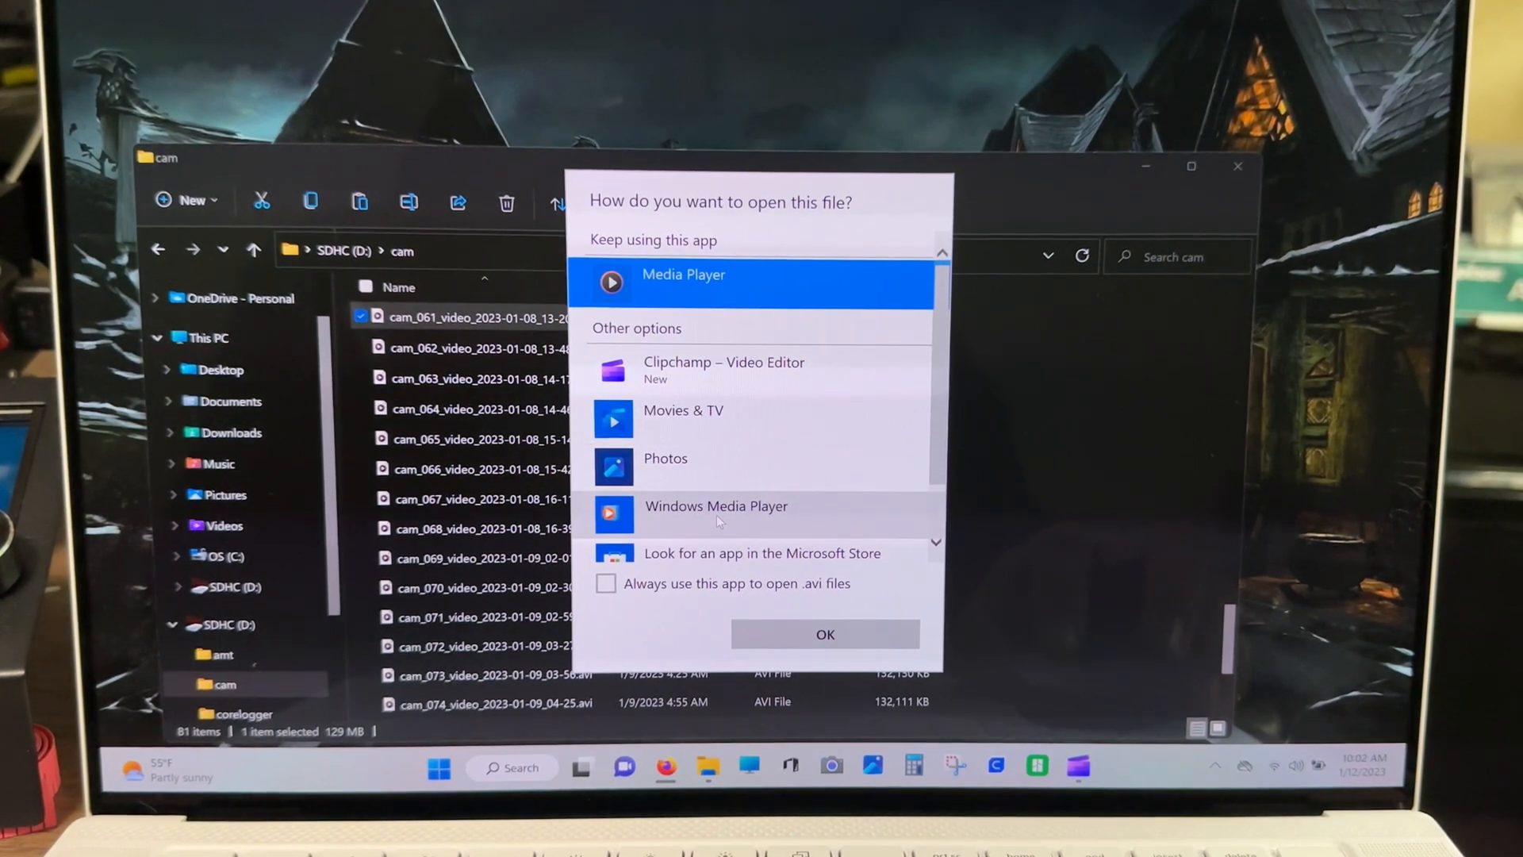
click(715, 505)
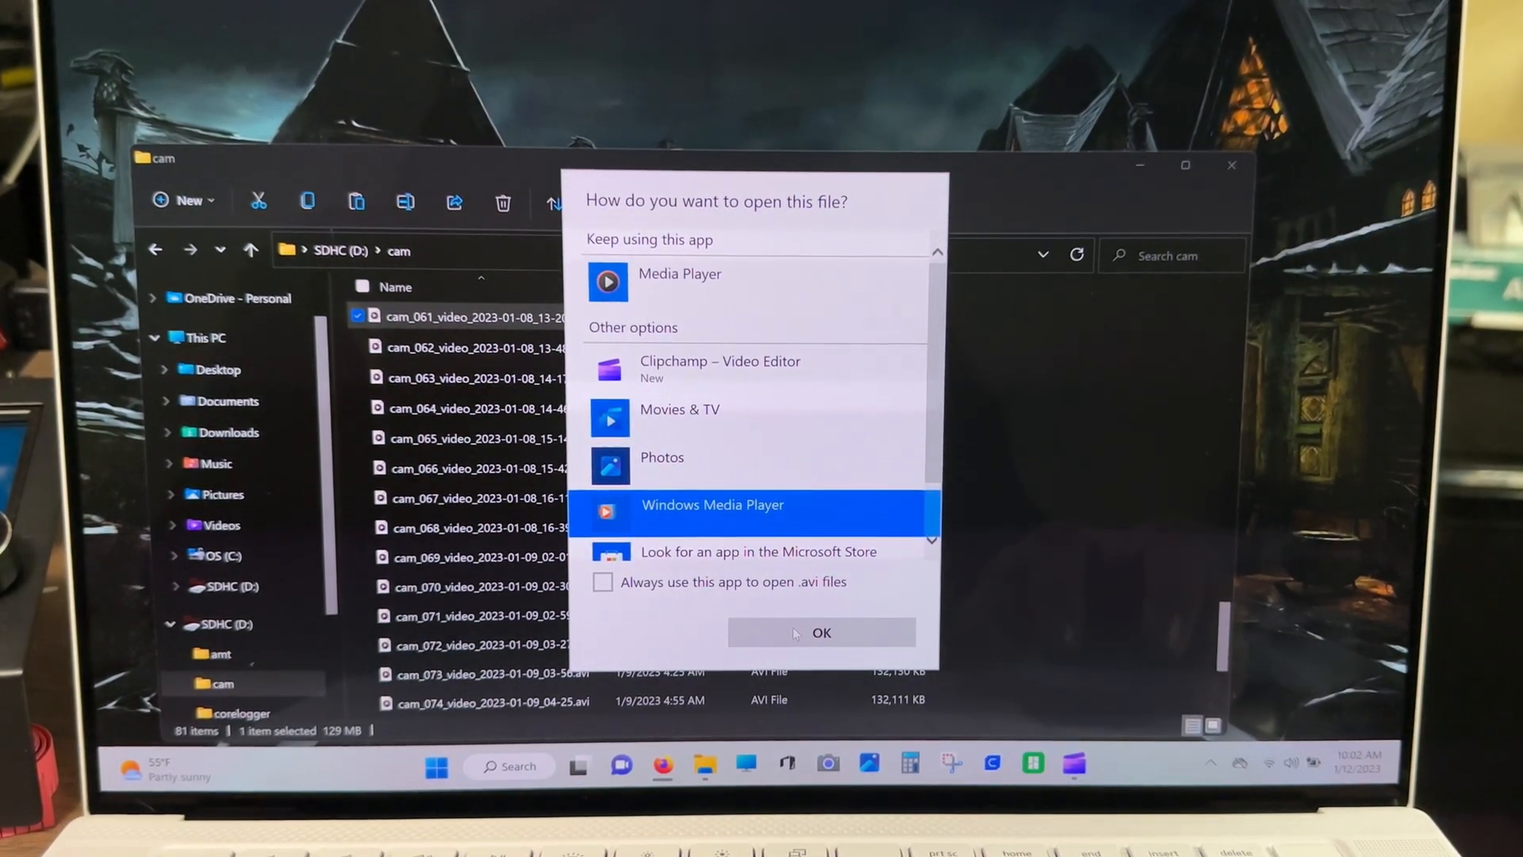
click(819, 632)
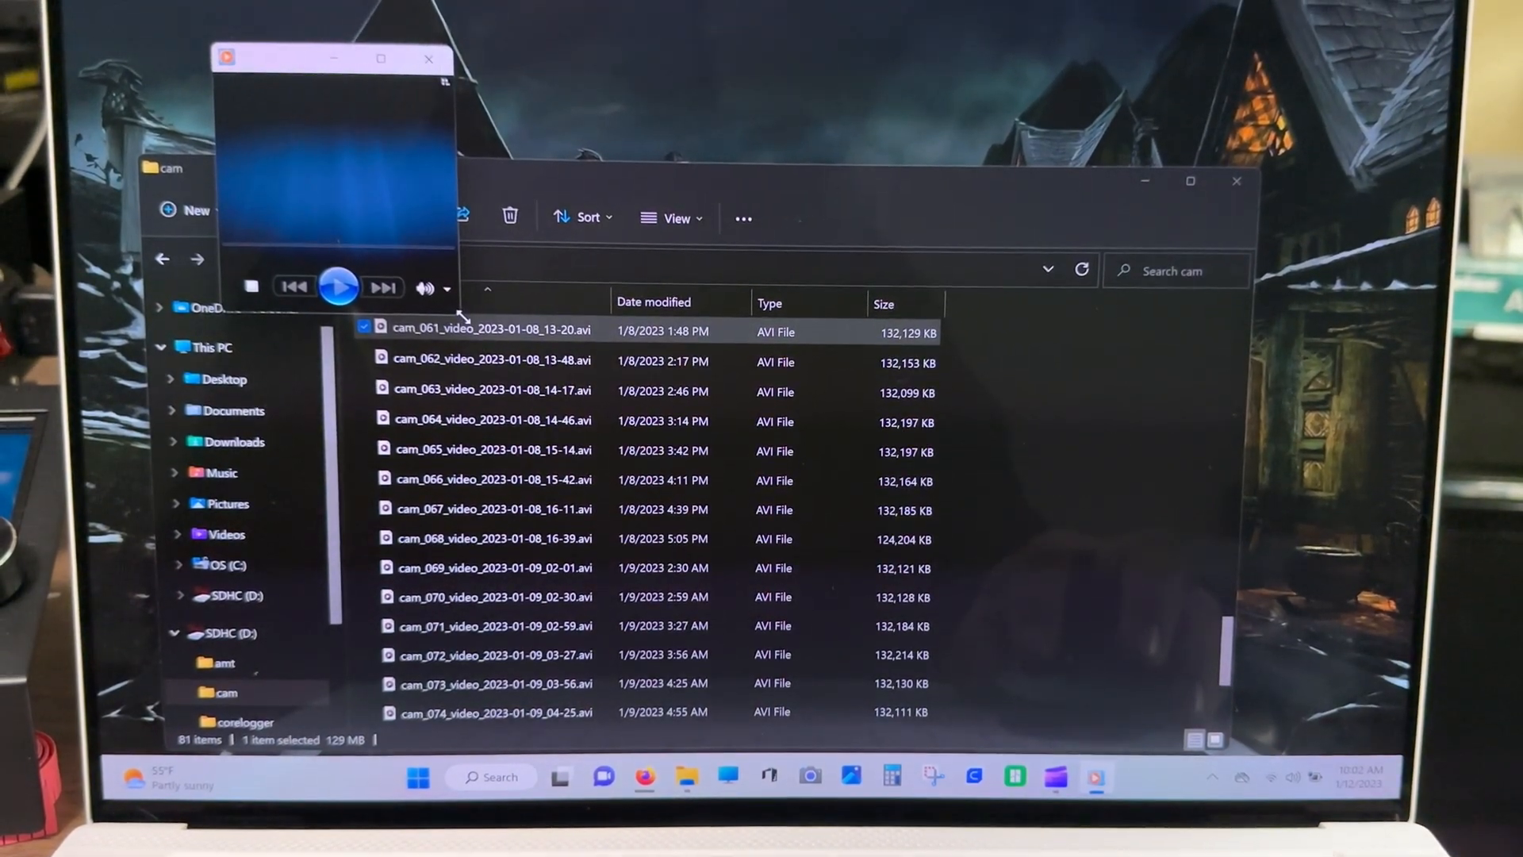
click(338, 285)
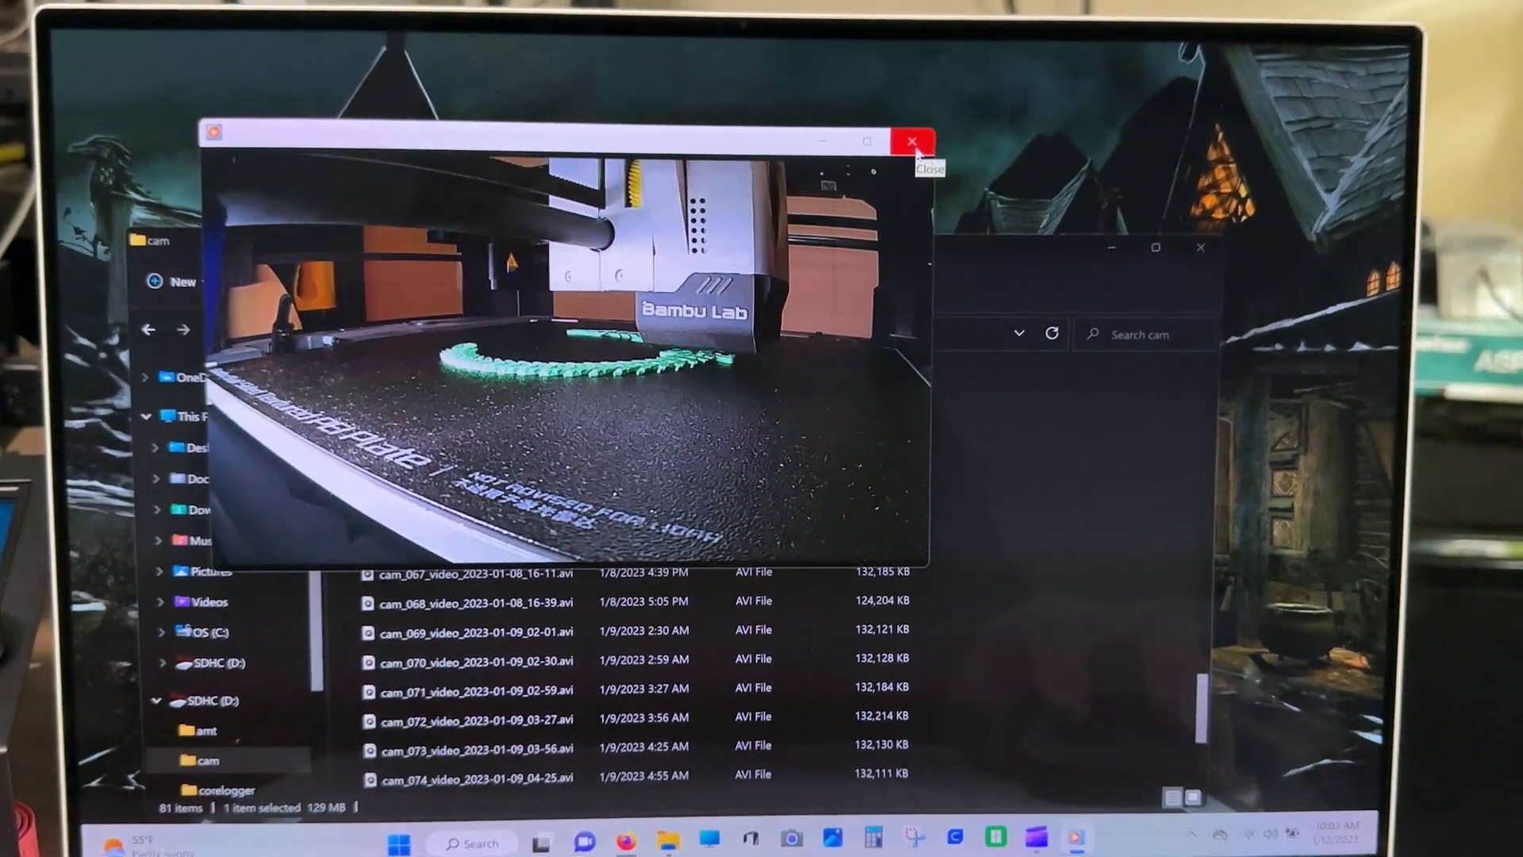
click(910, 141)
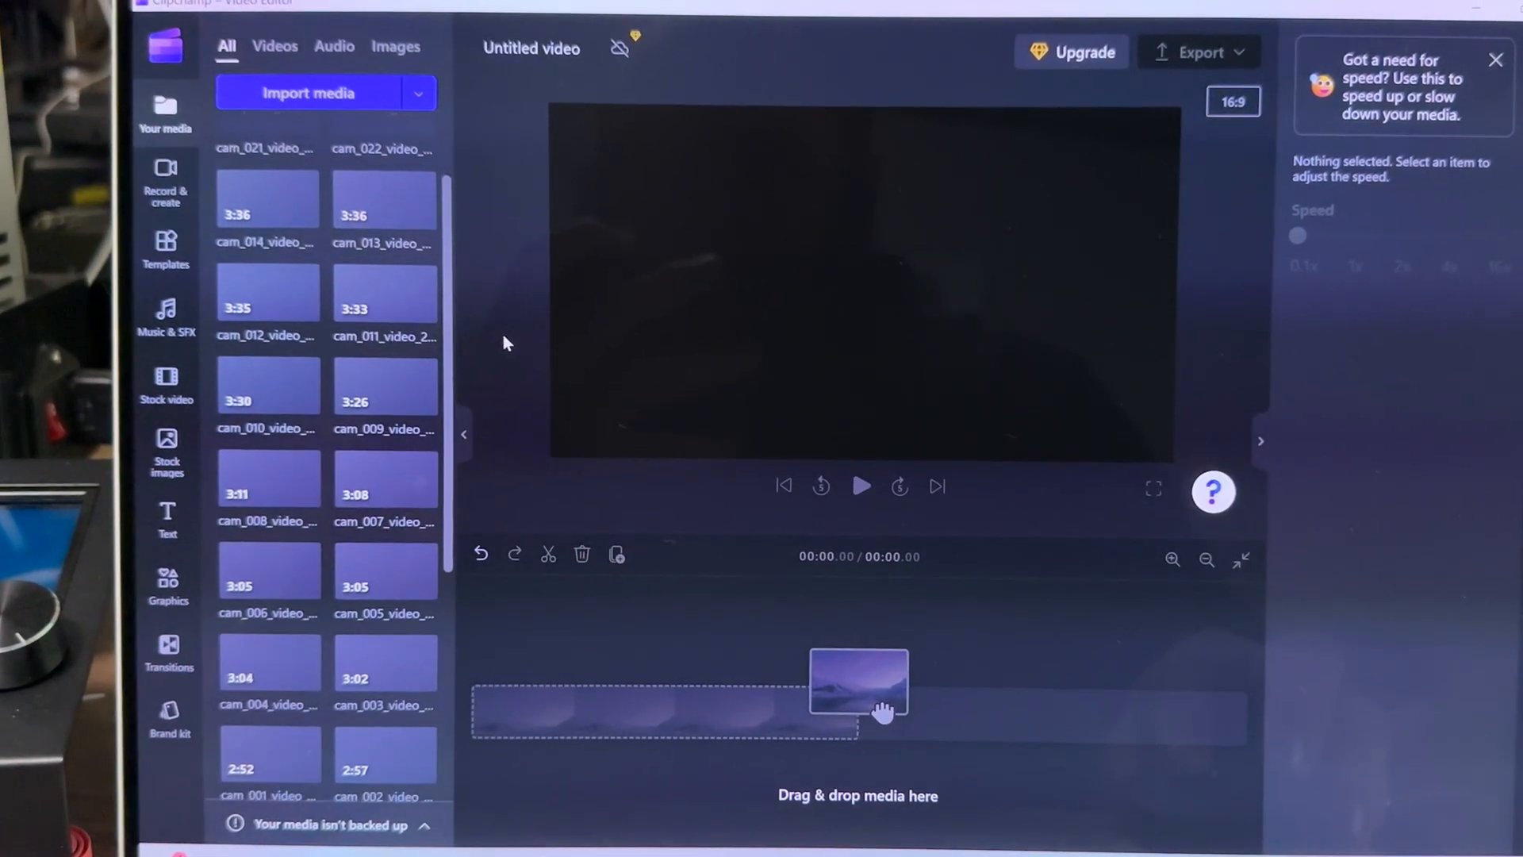
Add the cam_069 and cam_070 clips from Your media to the timeline
scroll(down, 3)
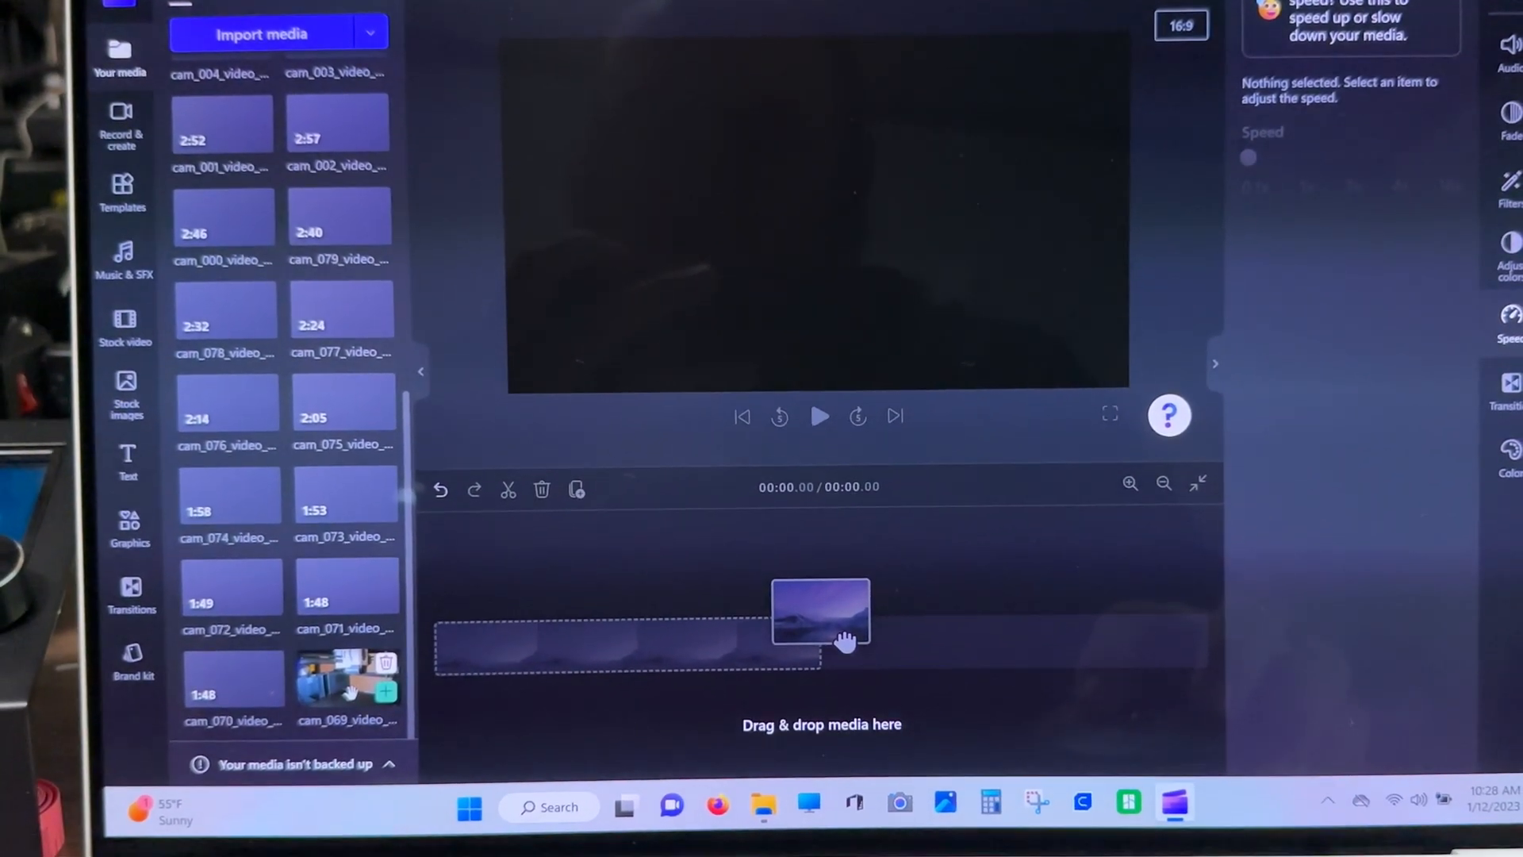
drag(821, 622, 626, 641)
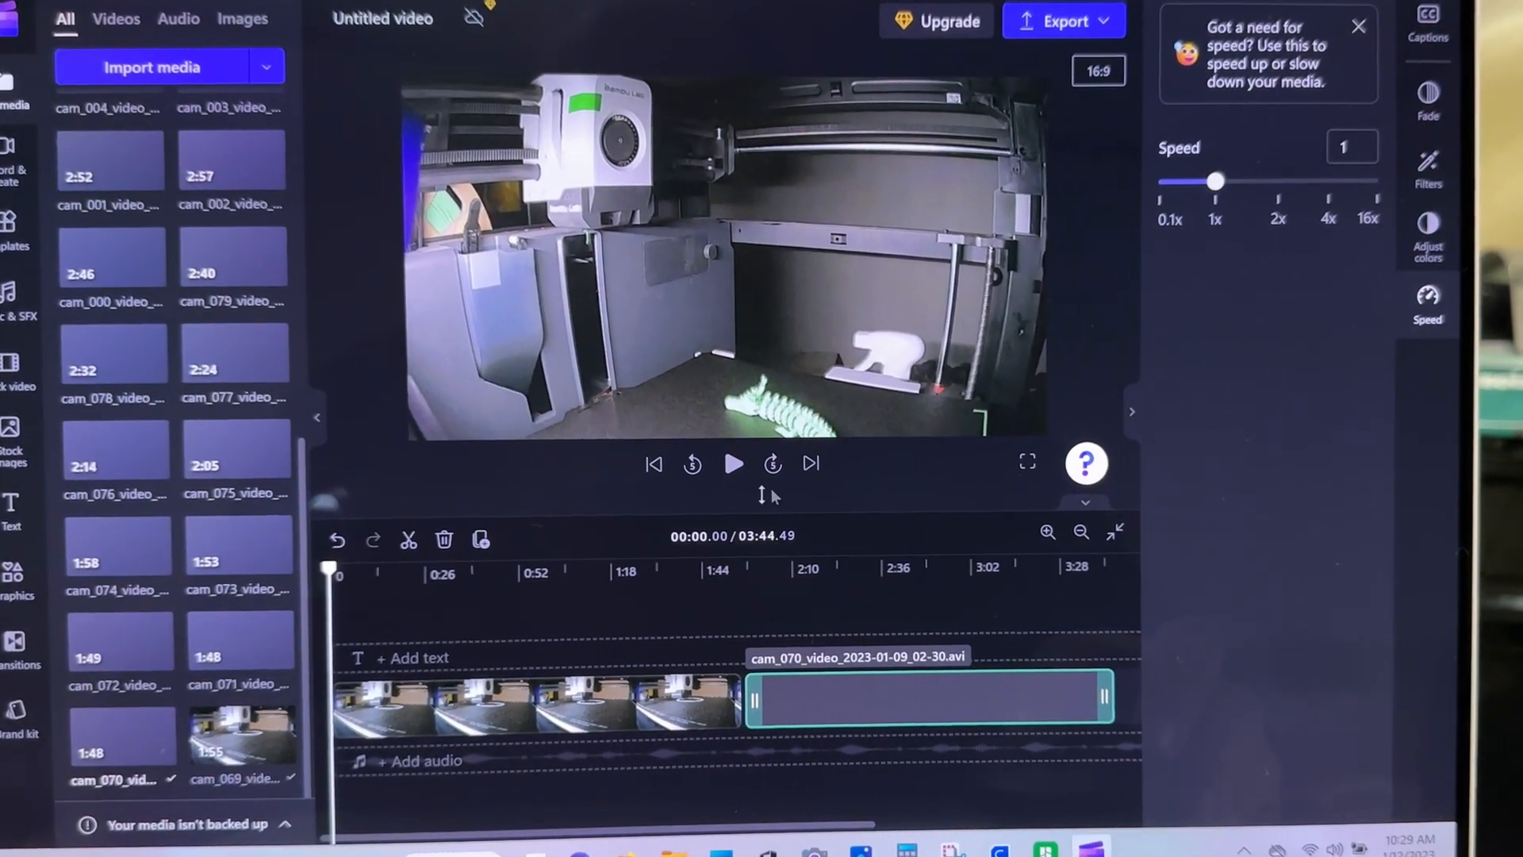
click(733, 463)
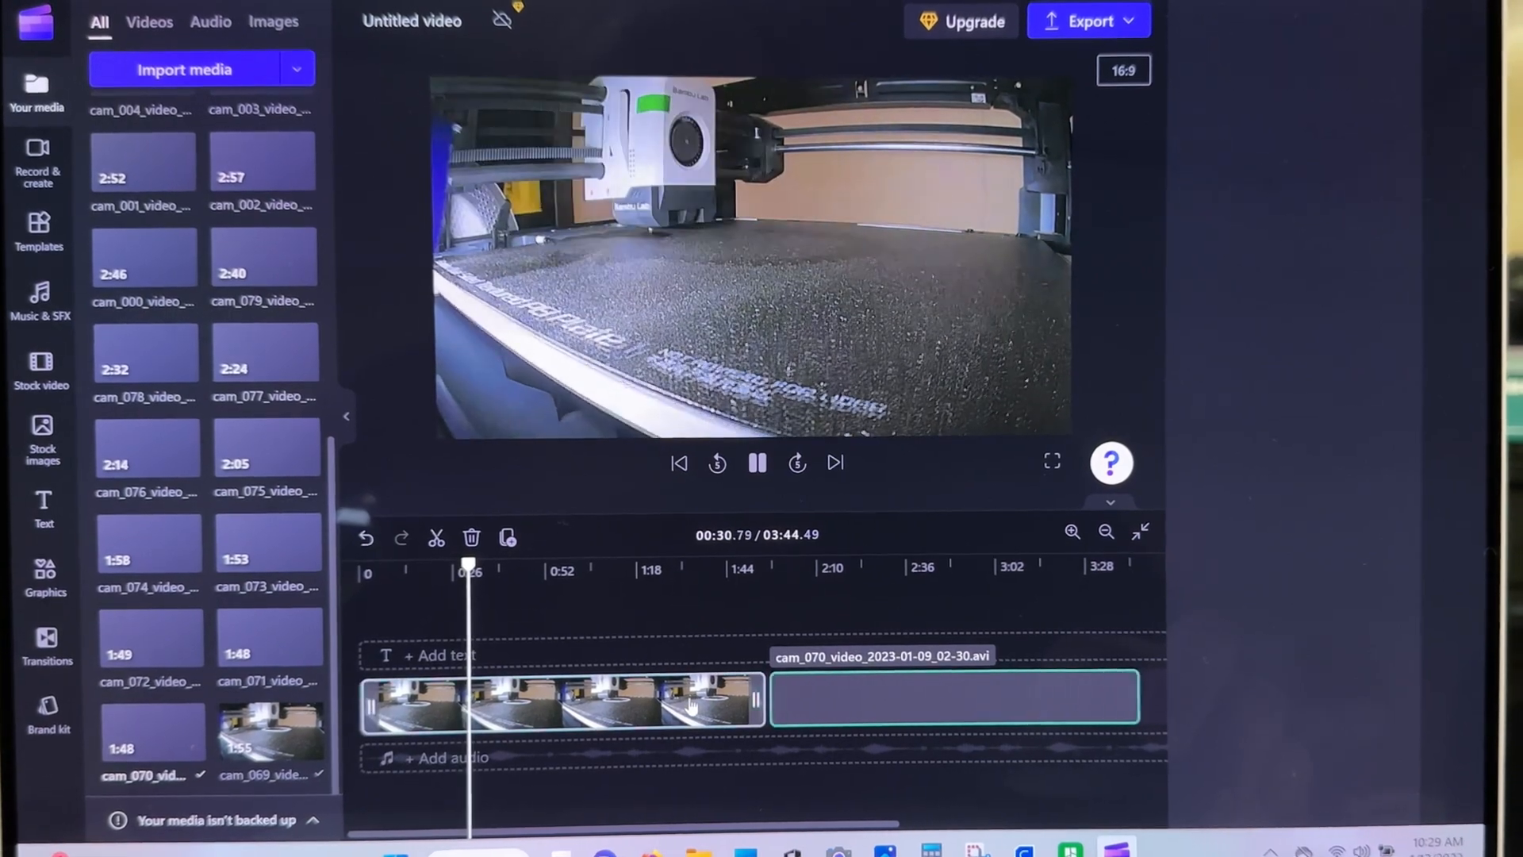
Speed both cam clips up to 16x and play the roughly 14-second time-lapse preview
click(1441, 291)
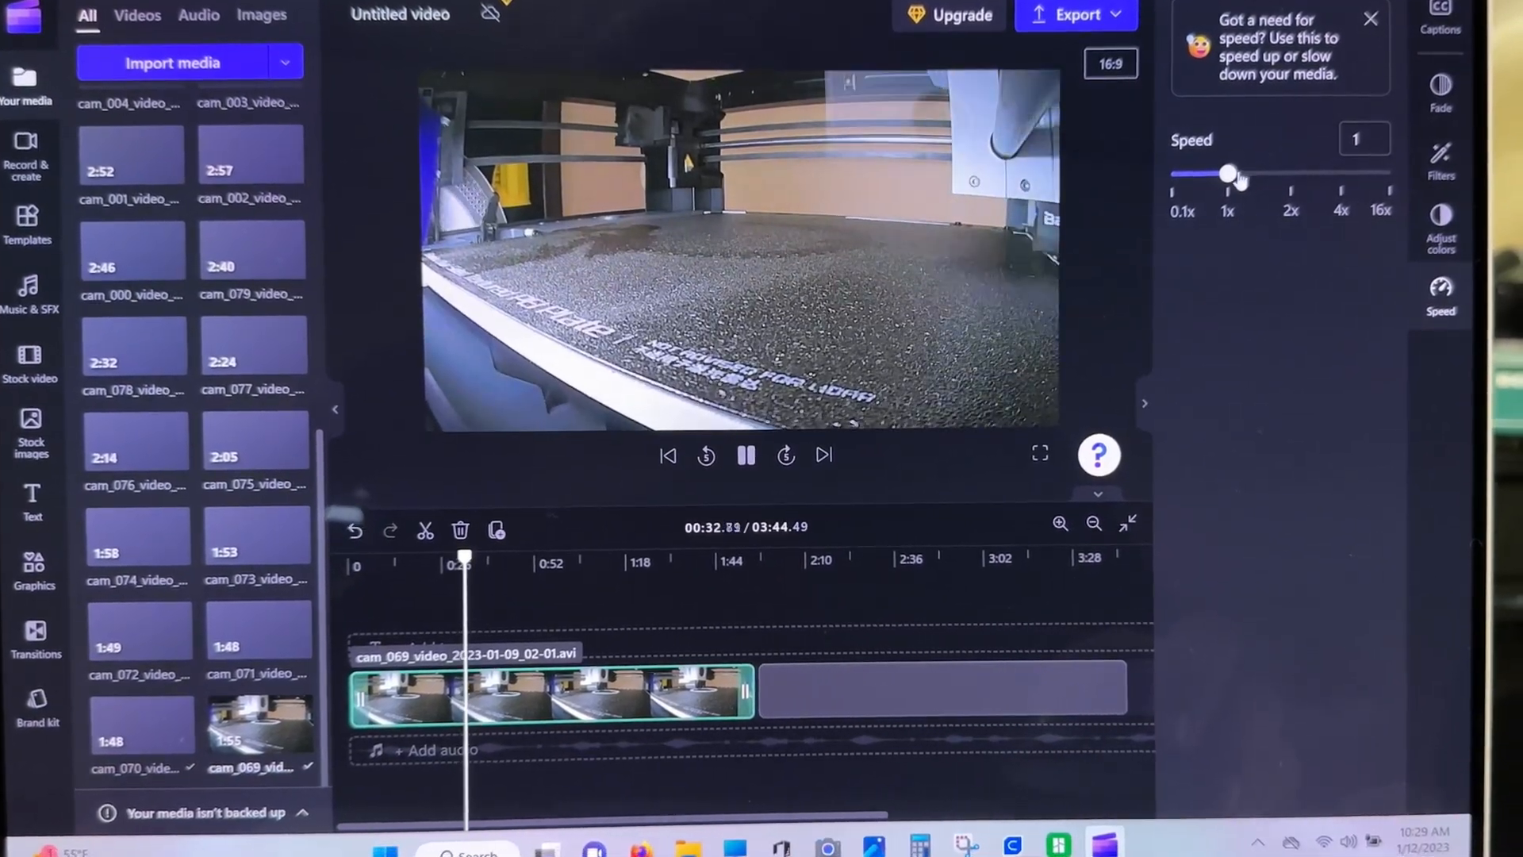
drag(1234, 173, 1396, 173)
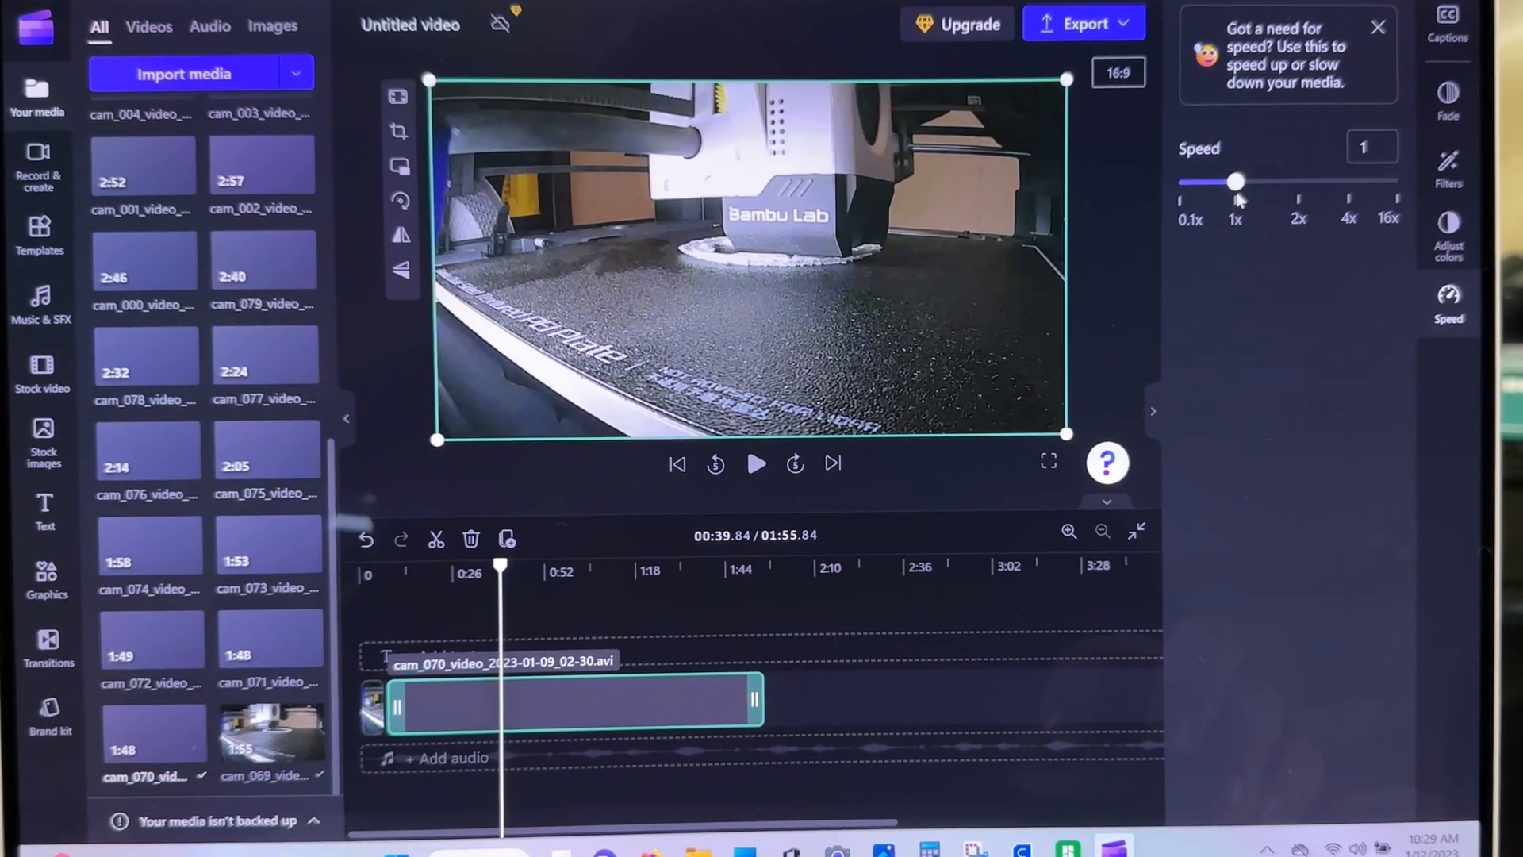
drag(1234, 181, 1396, 181)
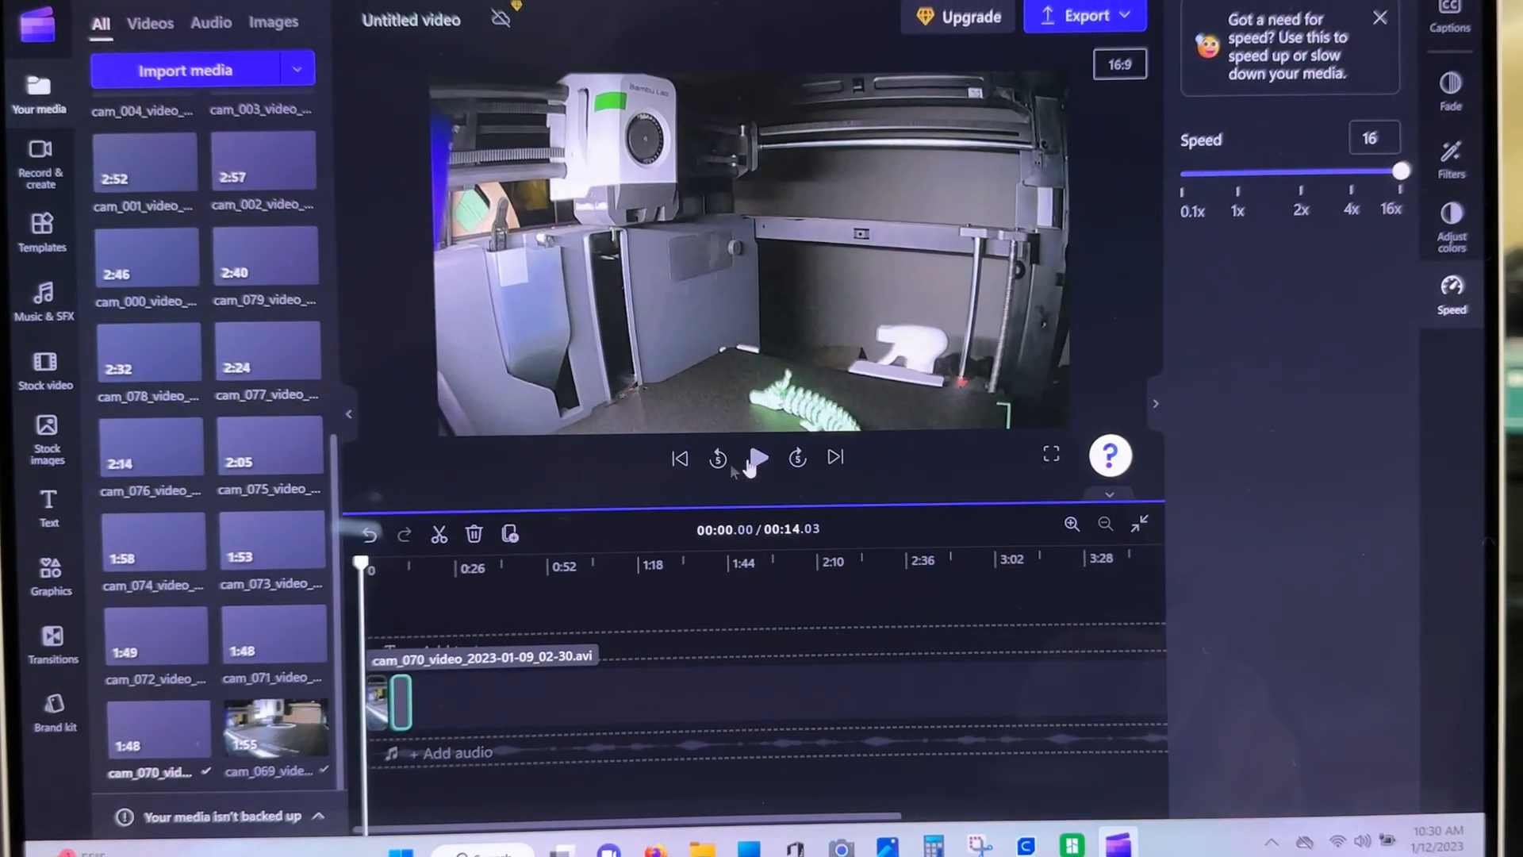
click(758, 458)
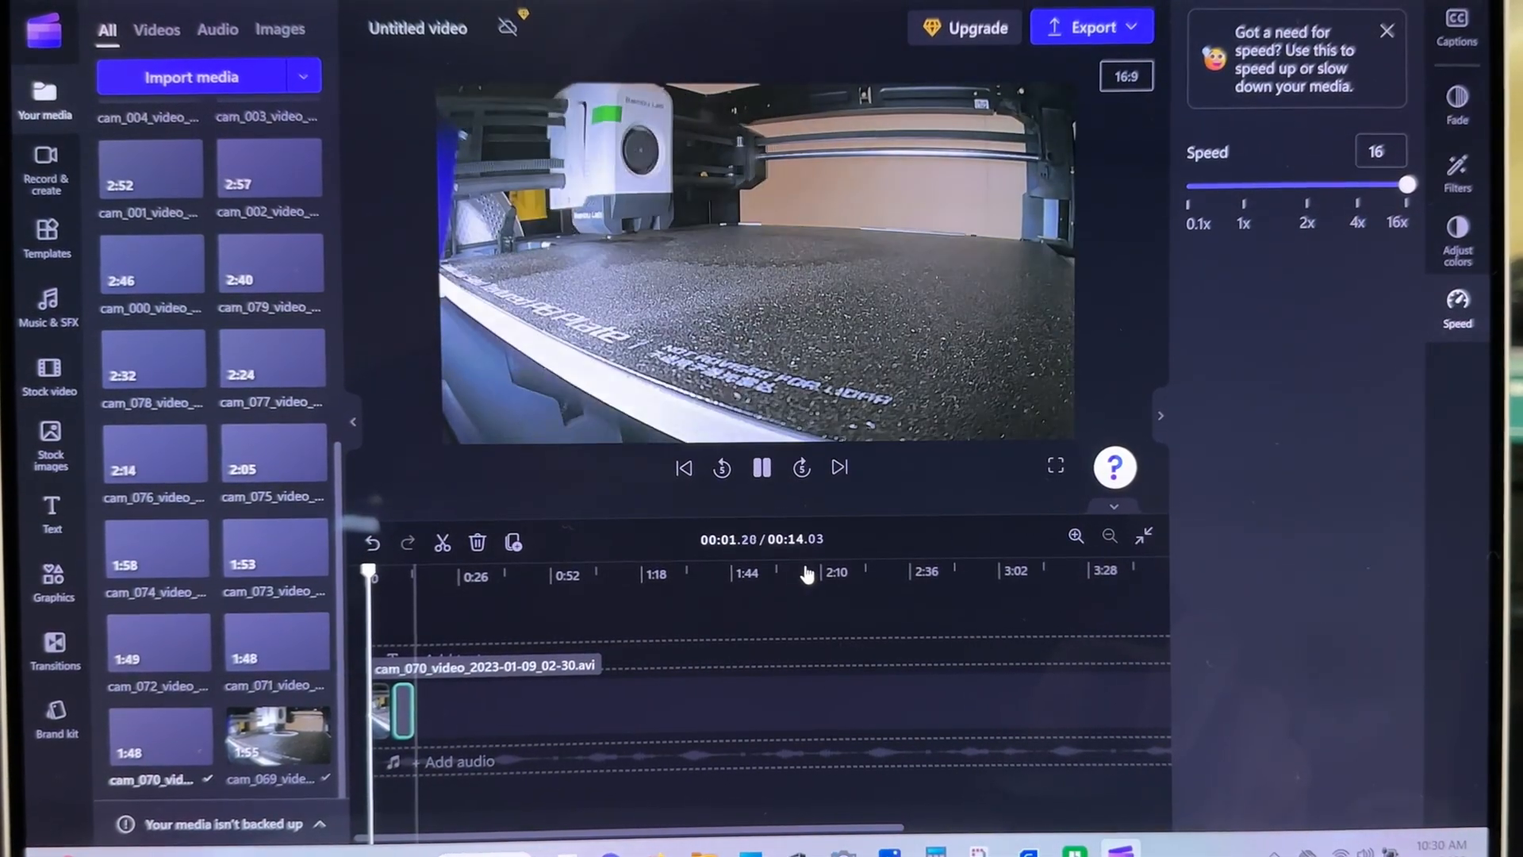